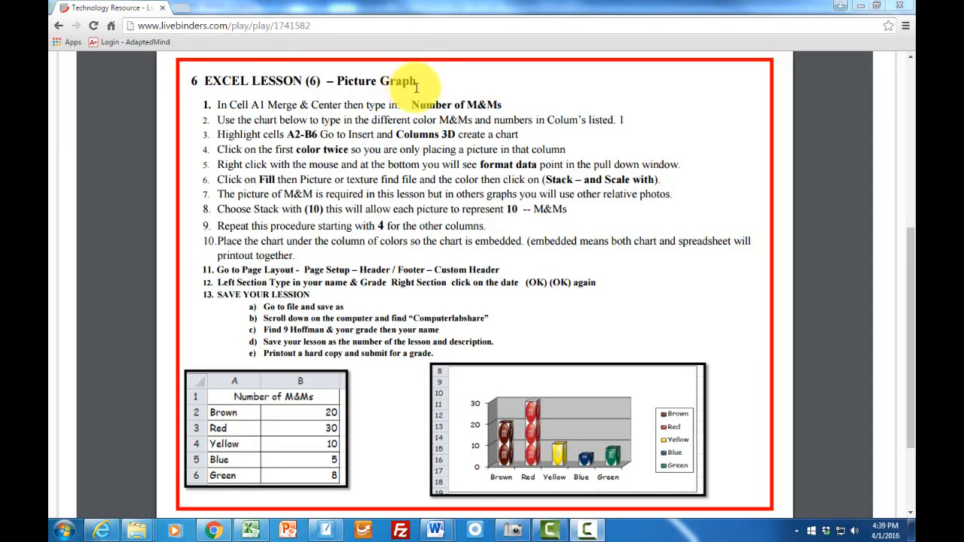
mouse_move(286, 81)
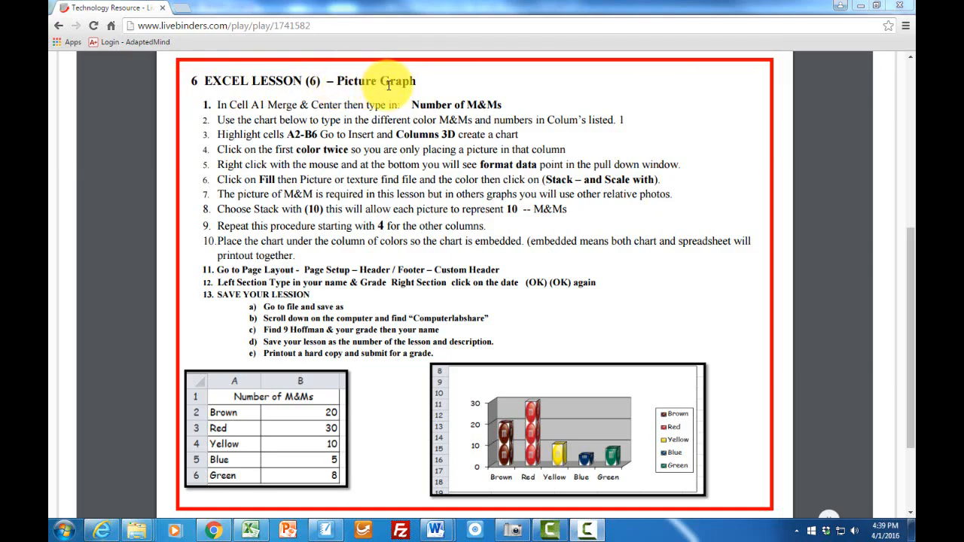
mouse_move(259, 419)
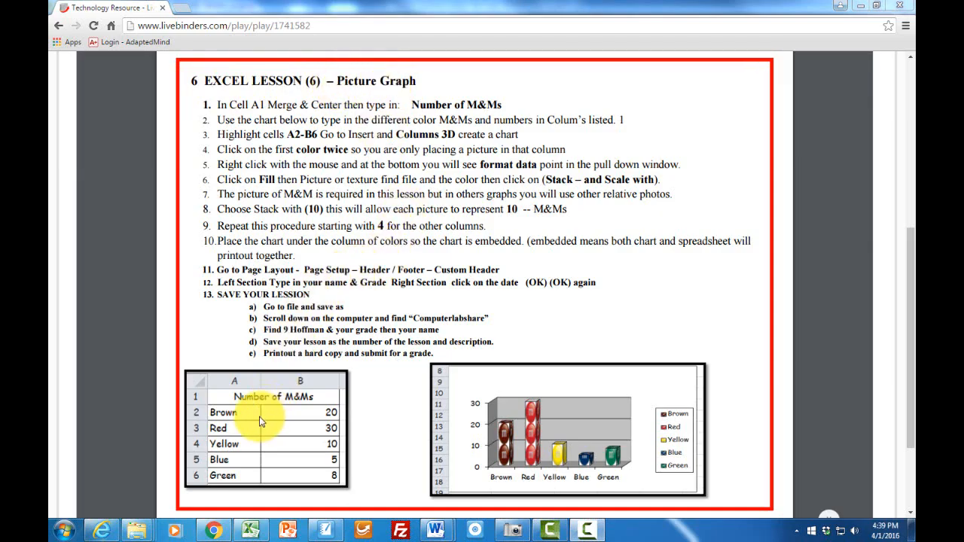
mouse_move(488, 450)
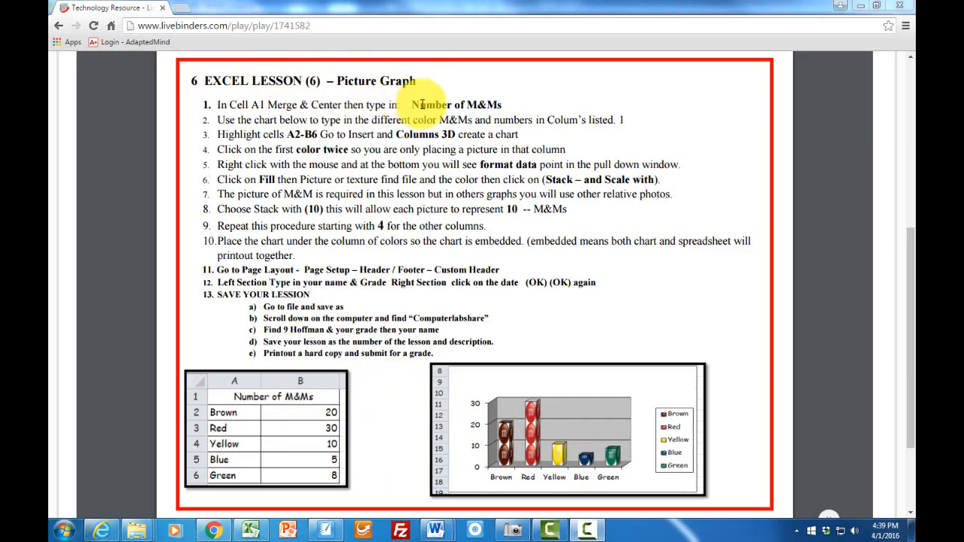
mouse_move(397, 123)
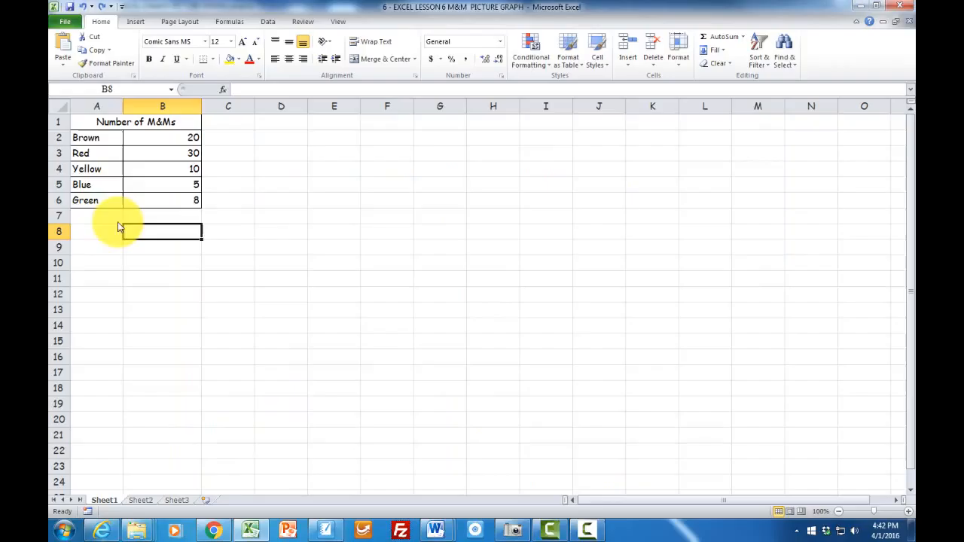
click(97, 216)
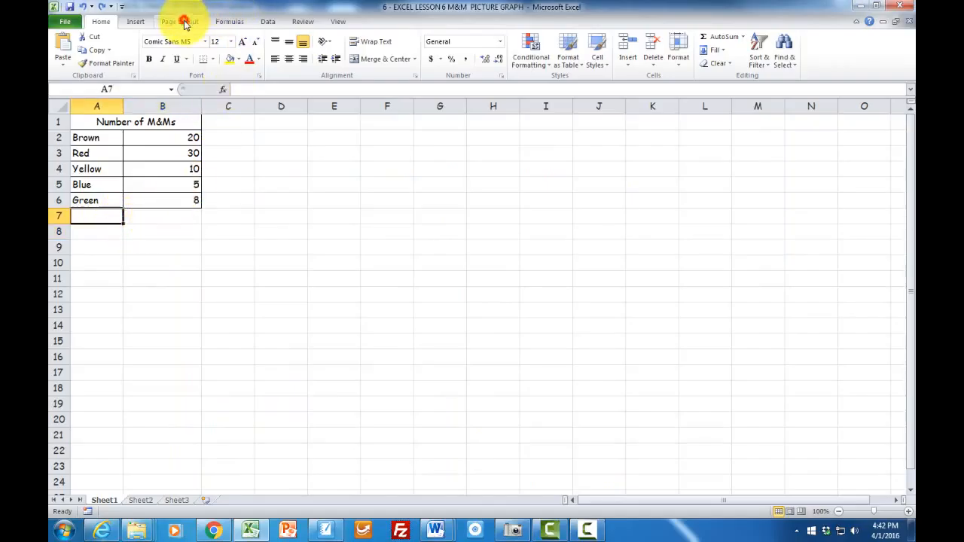
click(179, 21)
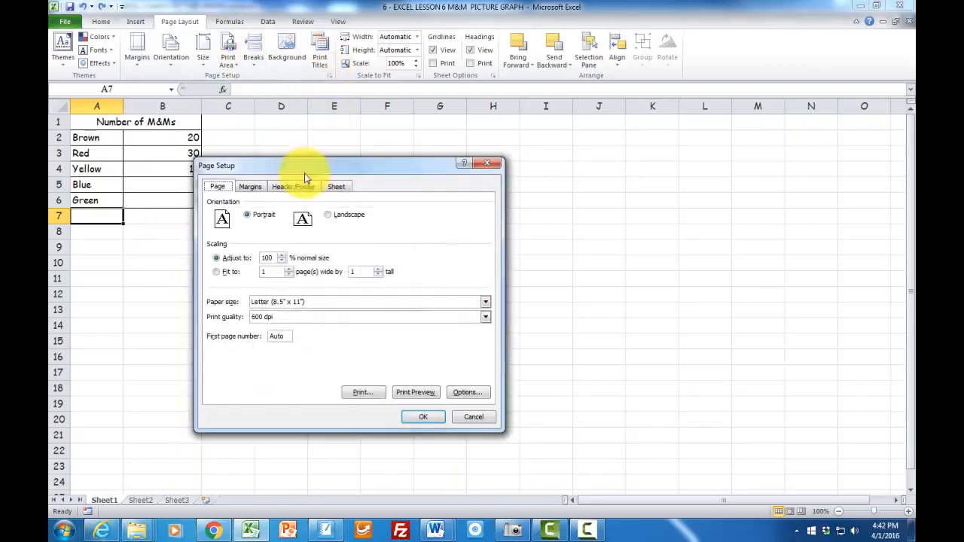
click(292, 186)
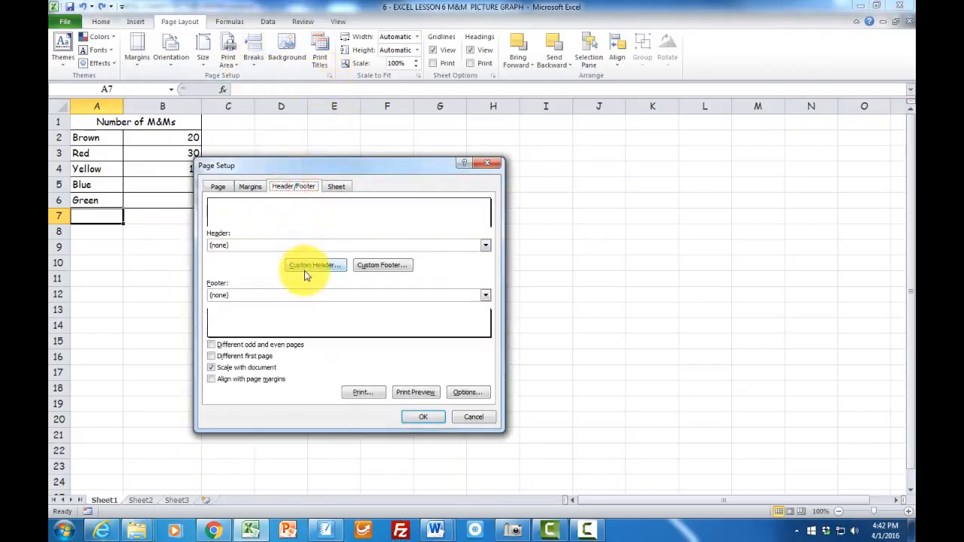
click(313, 265)
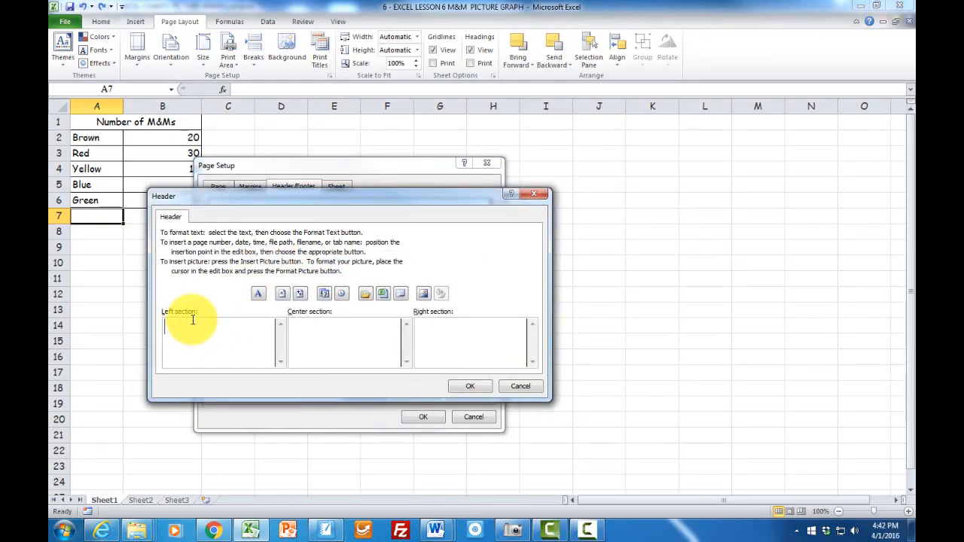
text(BILL JULIANO)
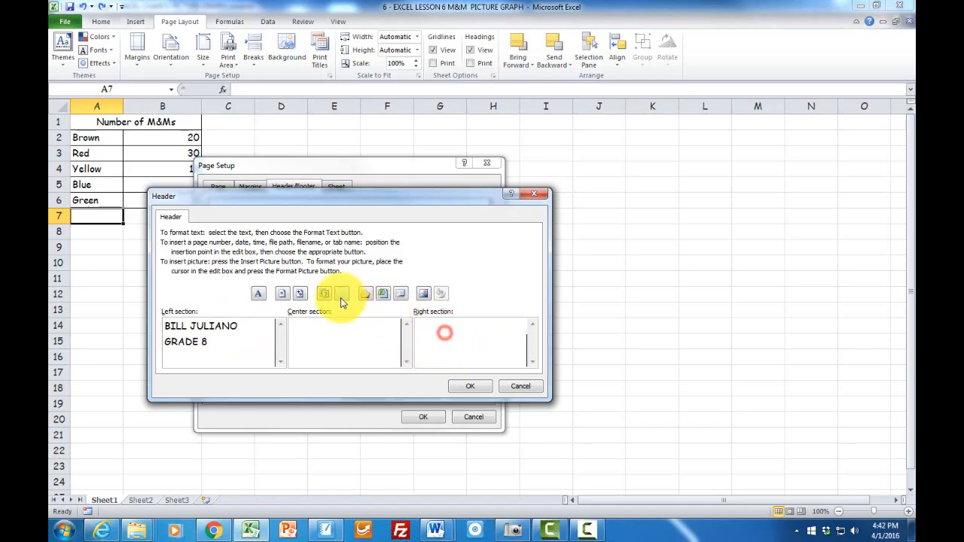
mouse_move(322, 294)
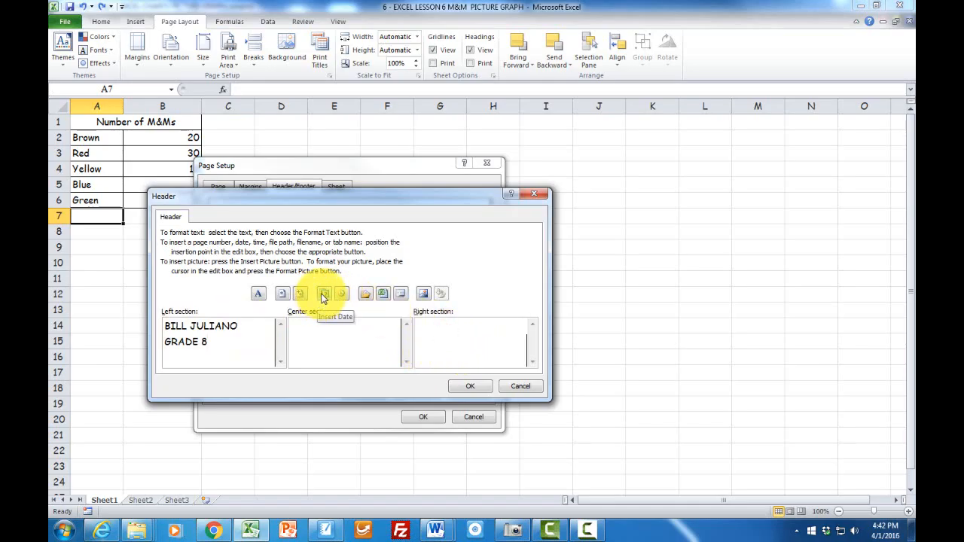
- Add the current date and time to the right header section and apply the page setup
click(322, 293)
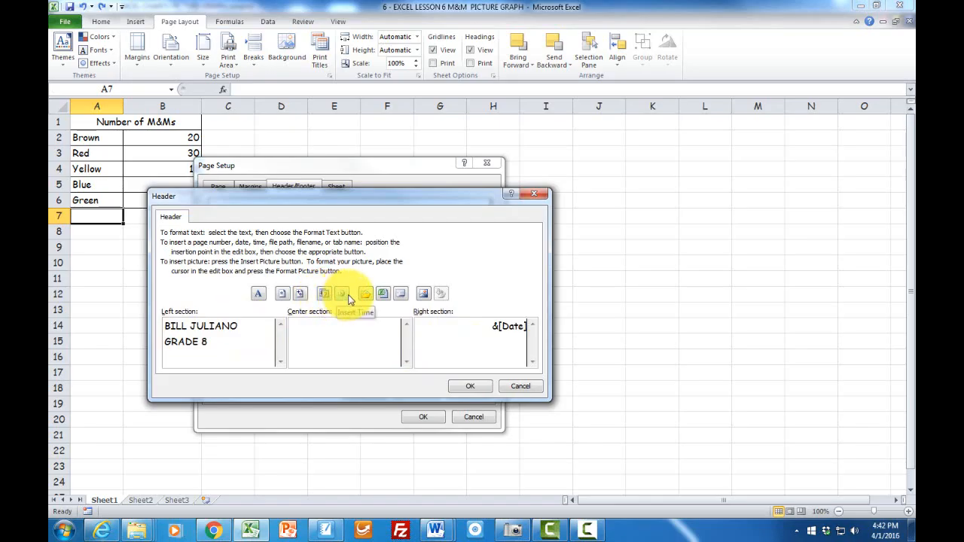
click(341, 293)
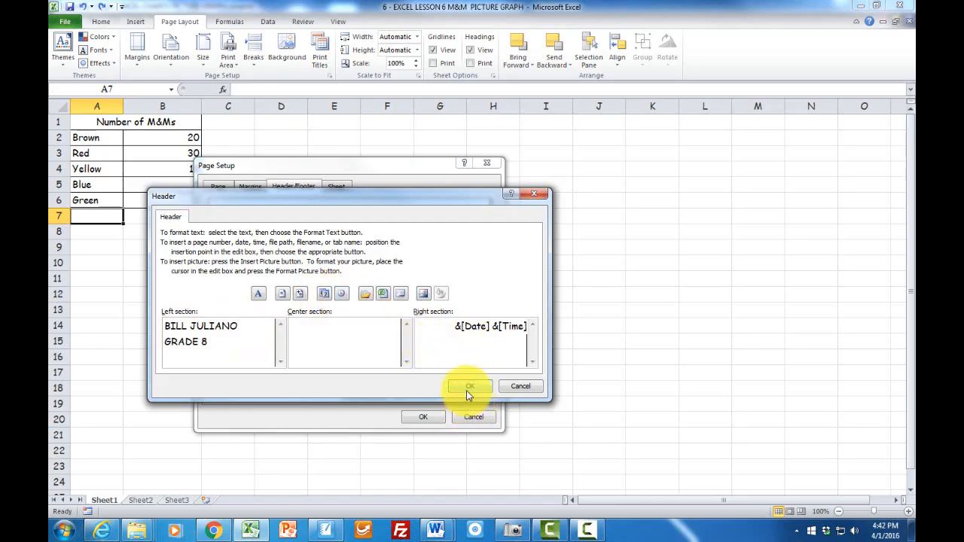
click(470, 386)
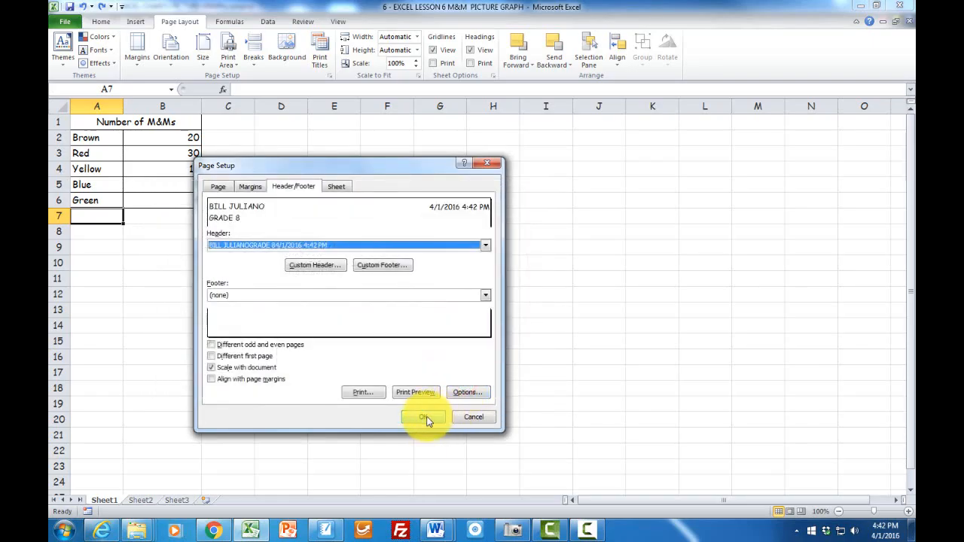
click(424, 416)
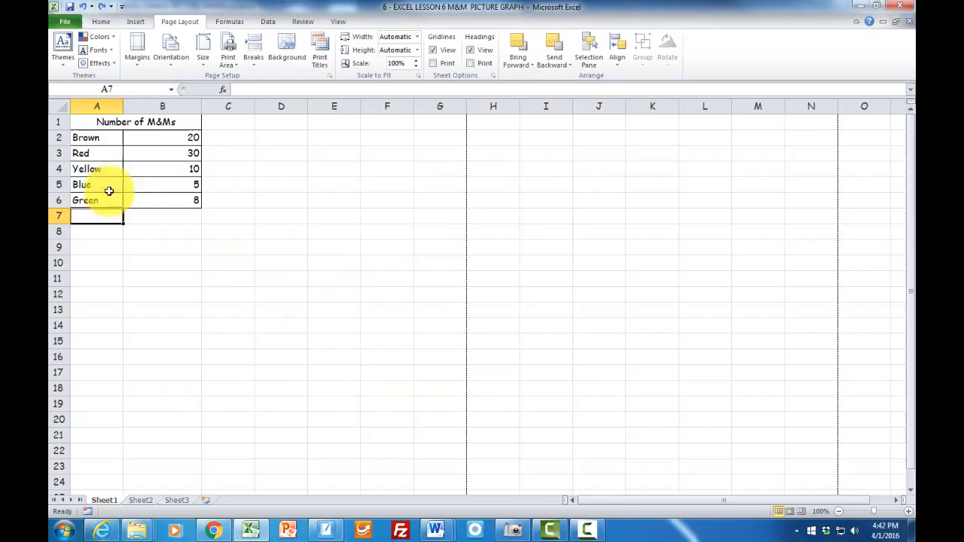
- Insert a 3-D clustered column chart from the colour names and counts in A2:B6
click(86, 137)
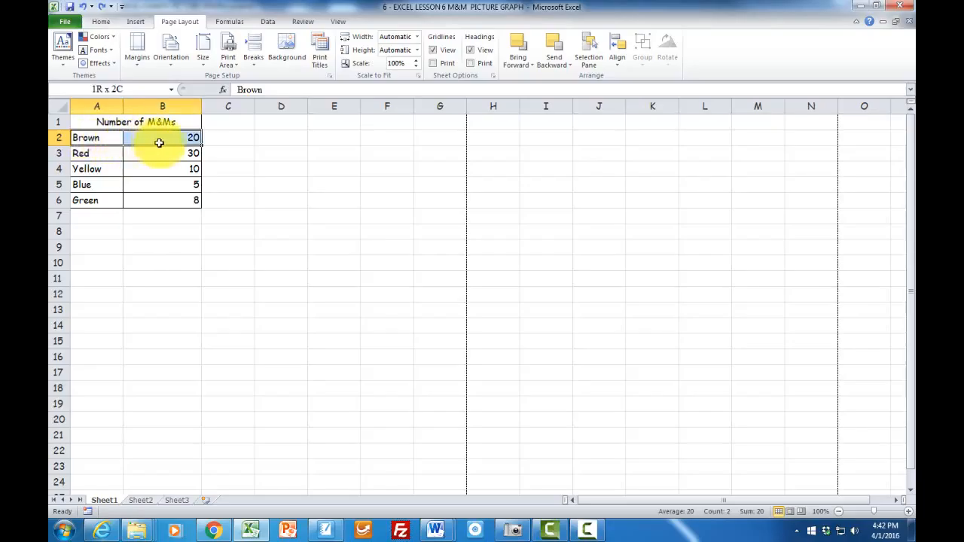
drag(159, 137, 185, 200)
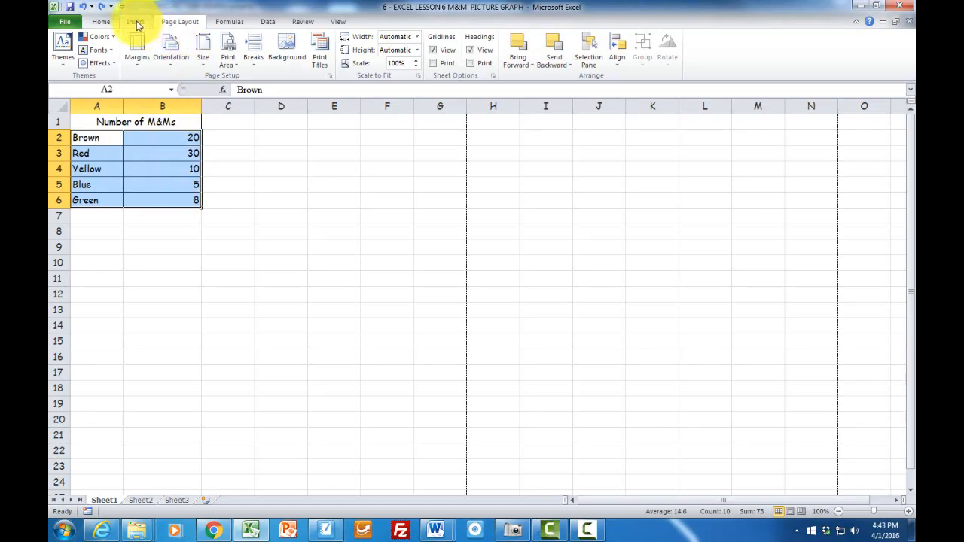
click(135, 21)
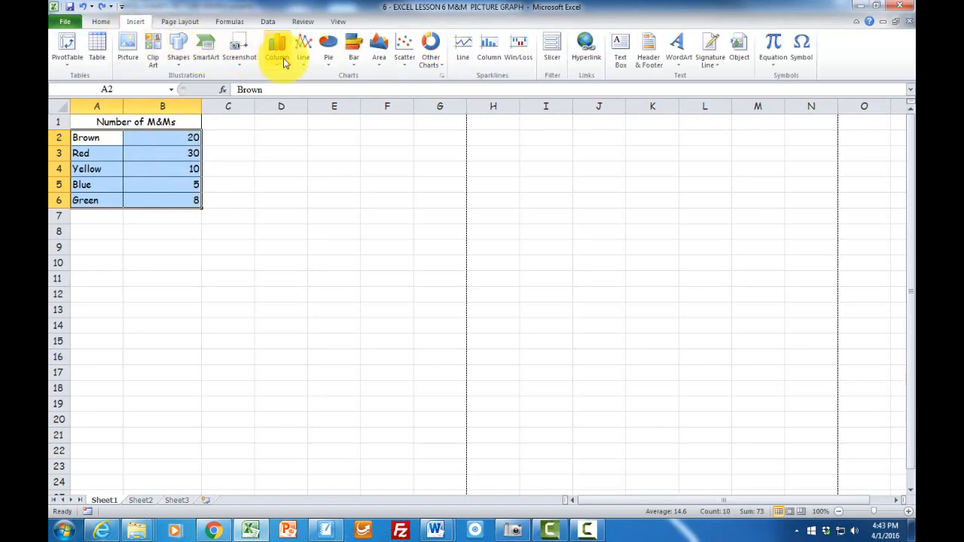
click(277, 47)
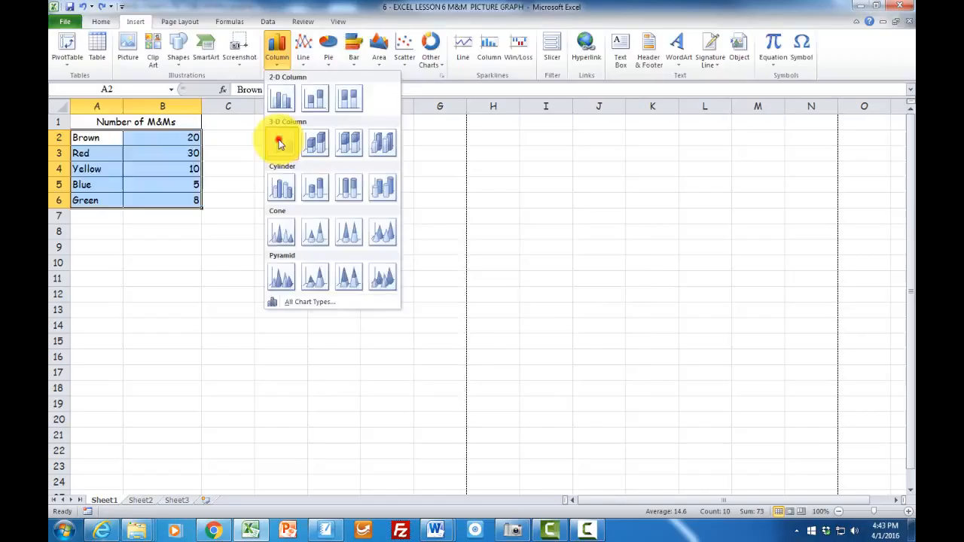
click(280, 143)
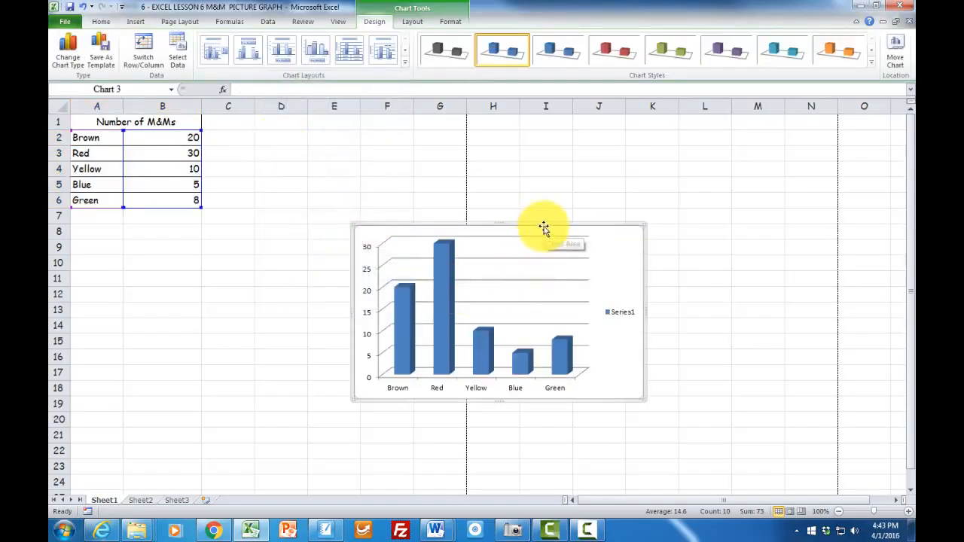
mouse_move(505, 219)
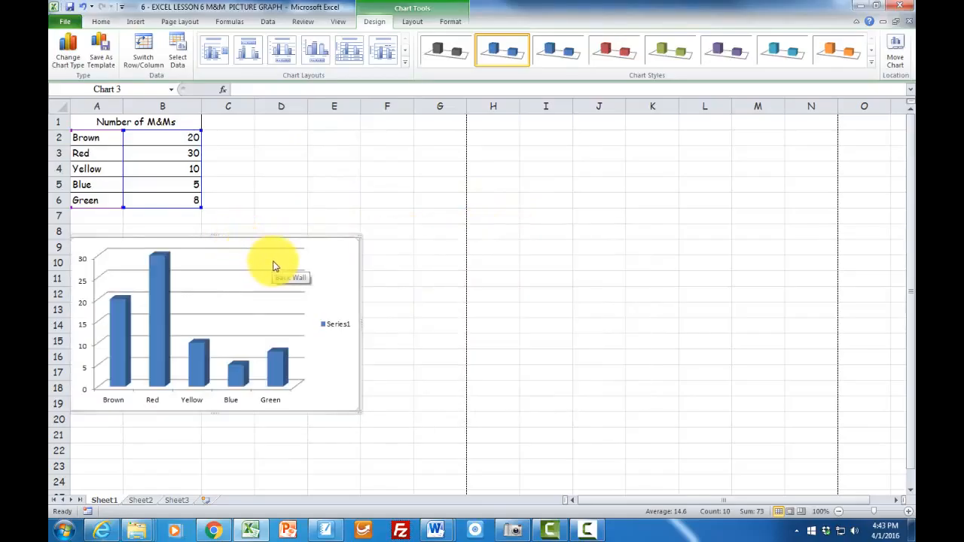
mouse_move(139, 310)
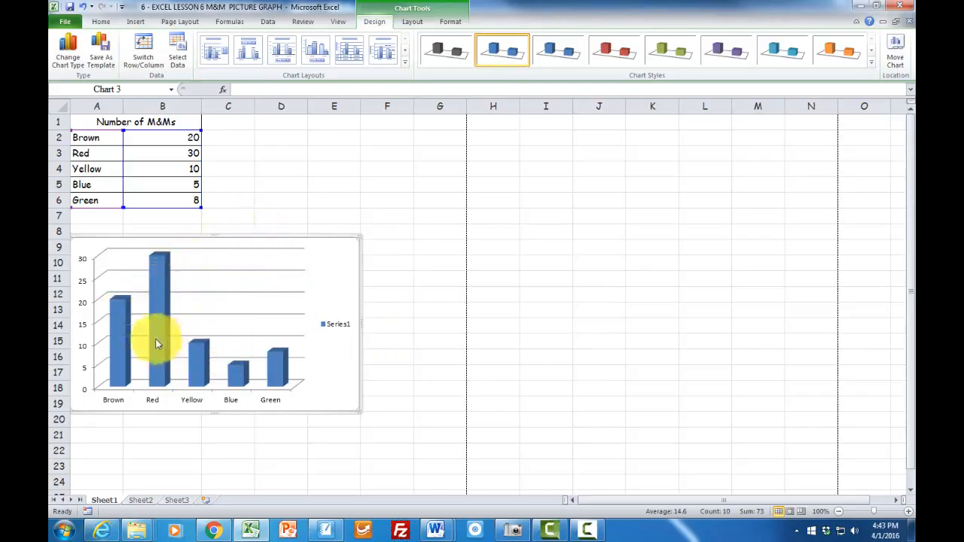
click(120, 311)
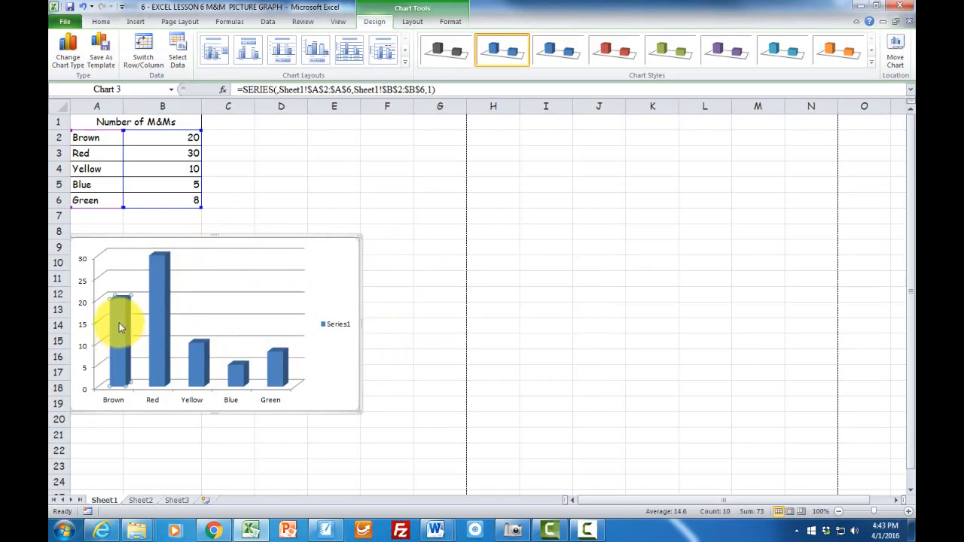
- Give the Brown data point a picture fill using the BROWN M&M image
right_click(121, 324)
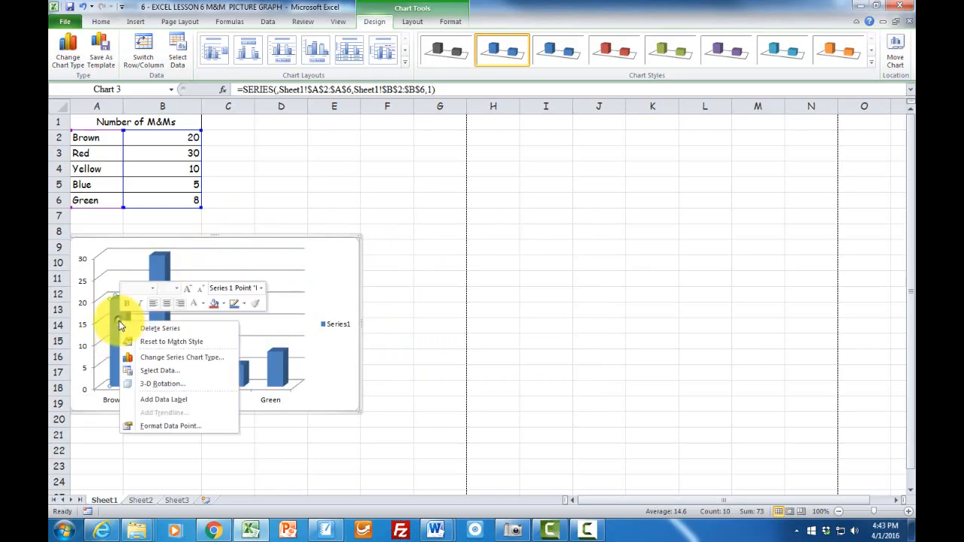
click(150, 425)
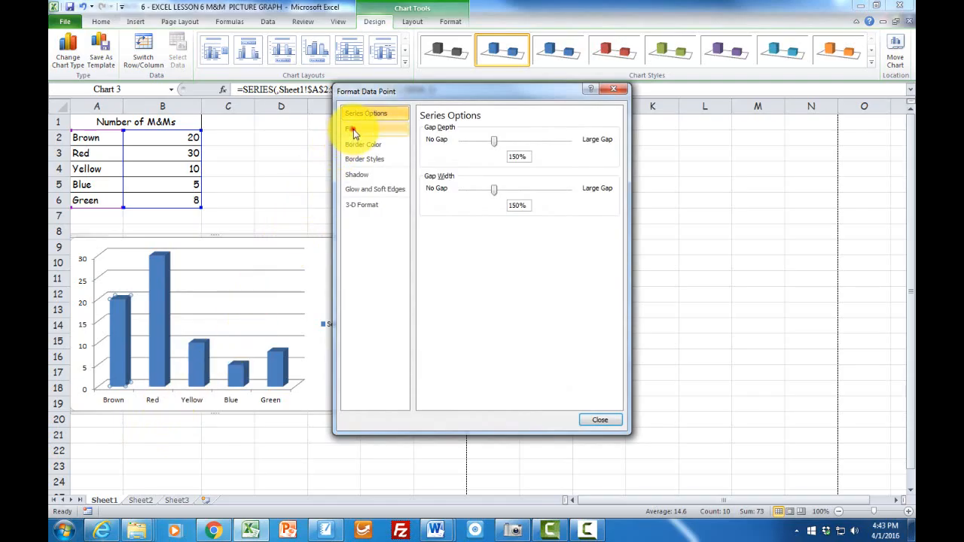
click(350, 129)
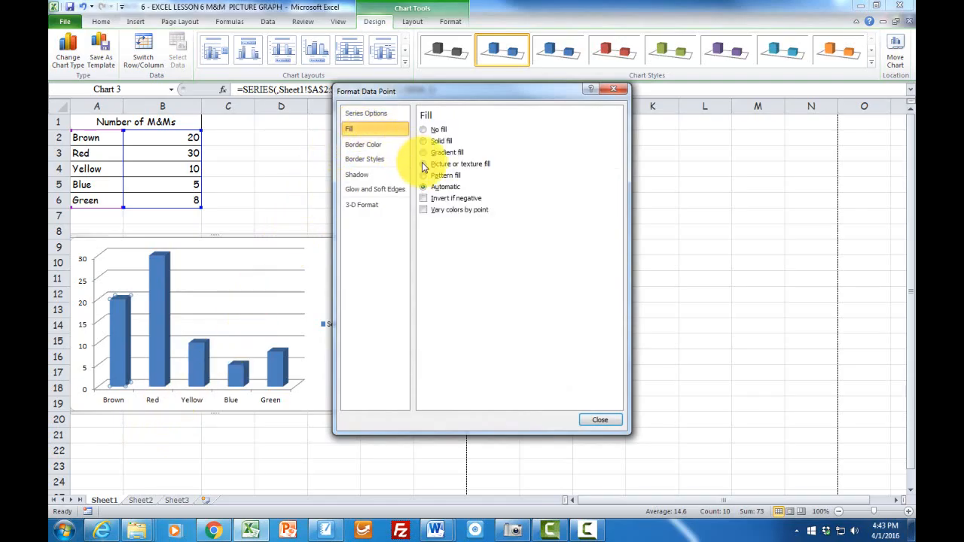
click(423, 164)
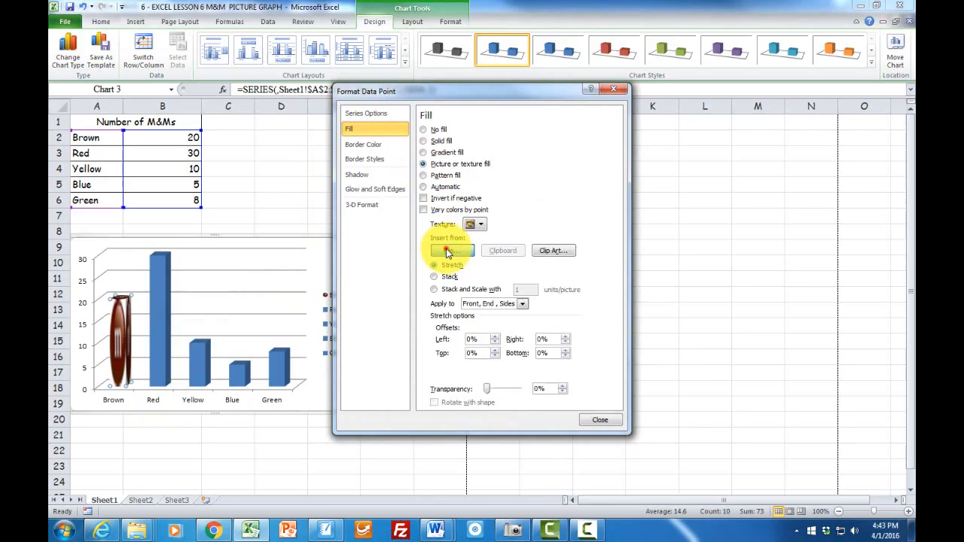
click(449, 250)
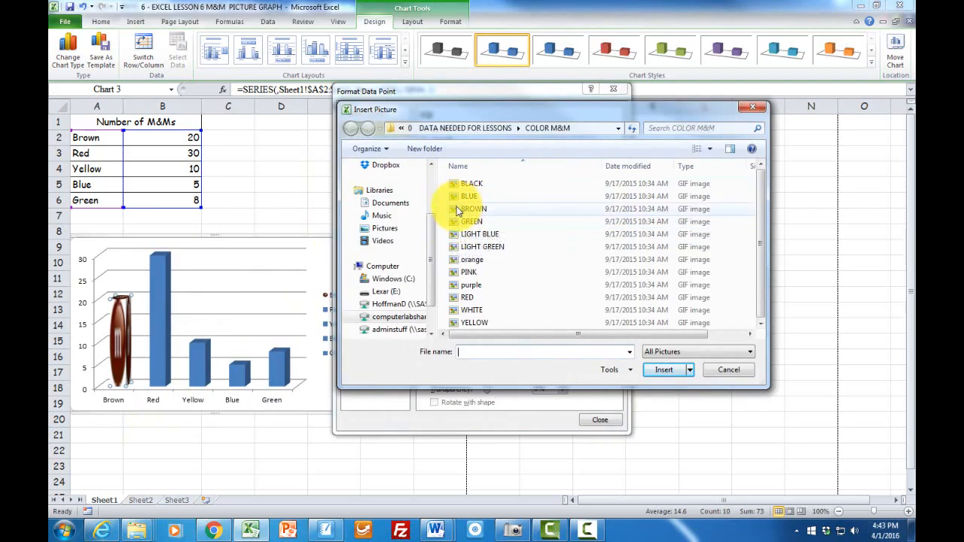
click(473, 208)
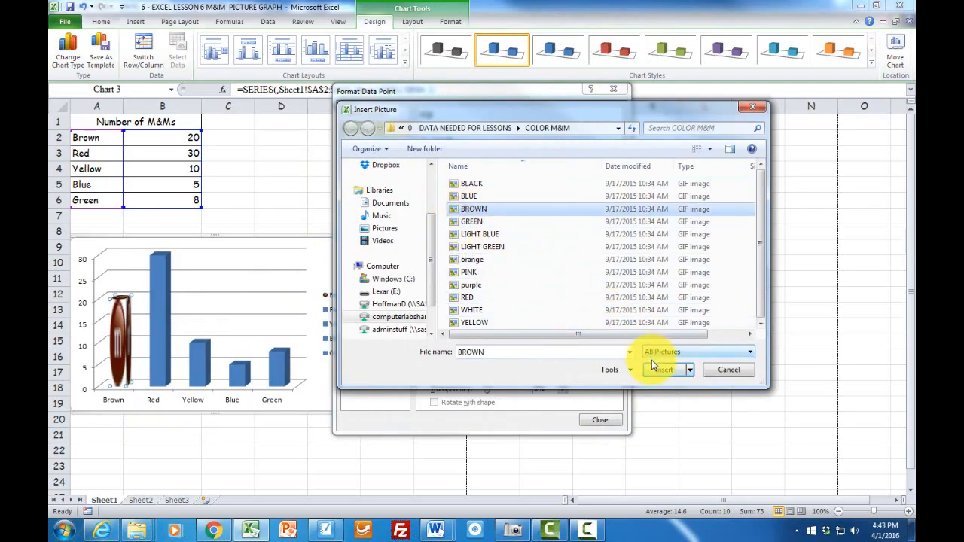
click(661, 369)
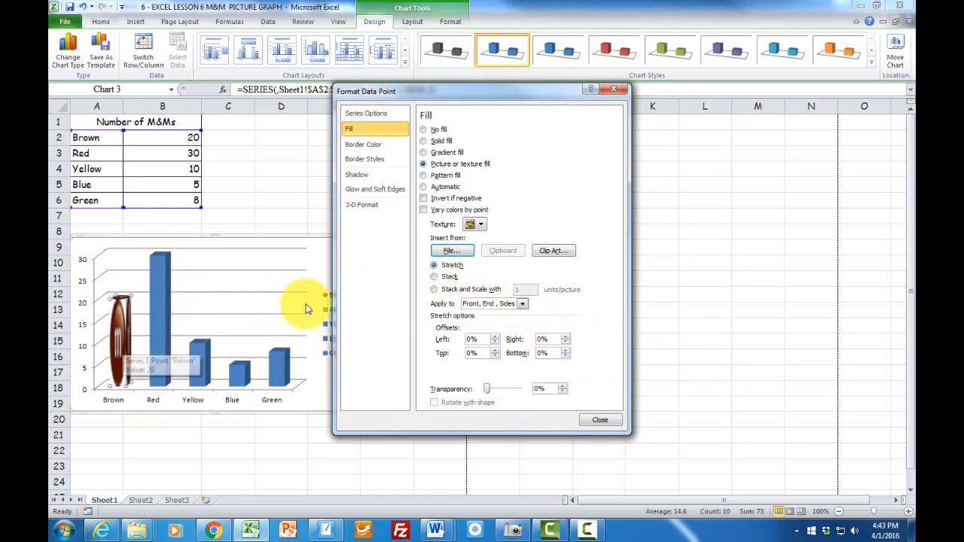
- Set the Brown fill to Stack and scale at 10 units per picture and close formatting
click(434, 289)
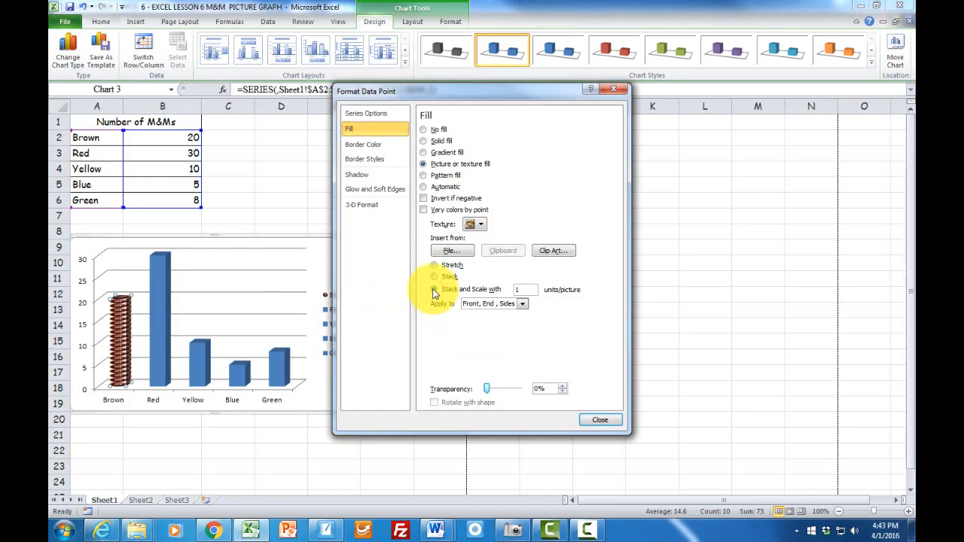
click(434, 289)
text(0)
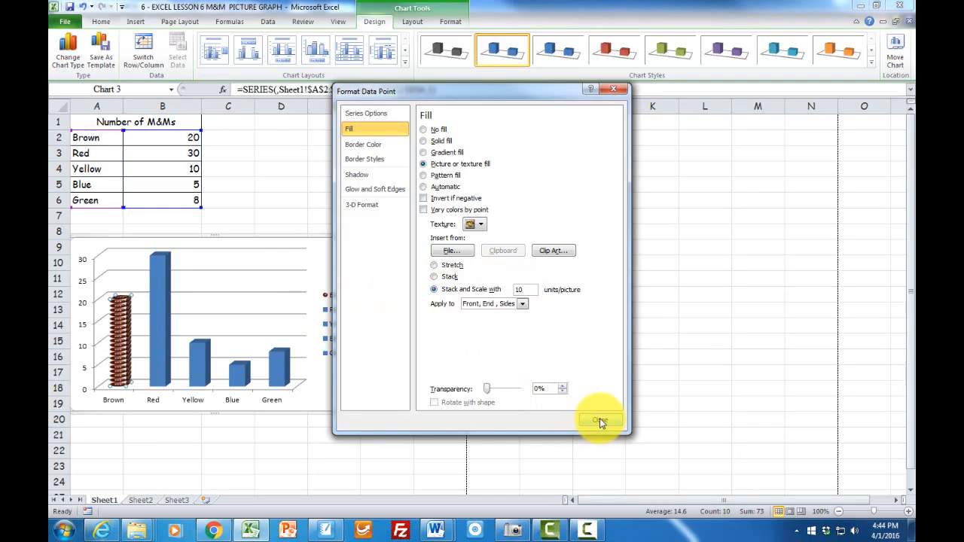
click(599, 421)
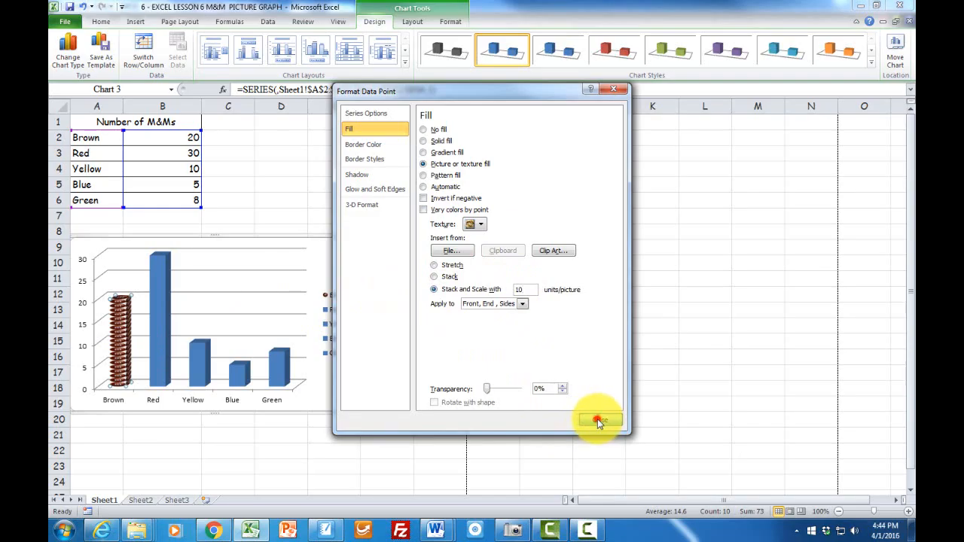
click(599, 420)
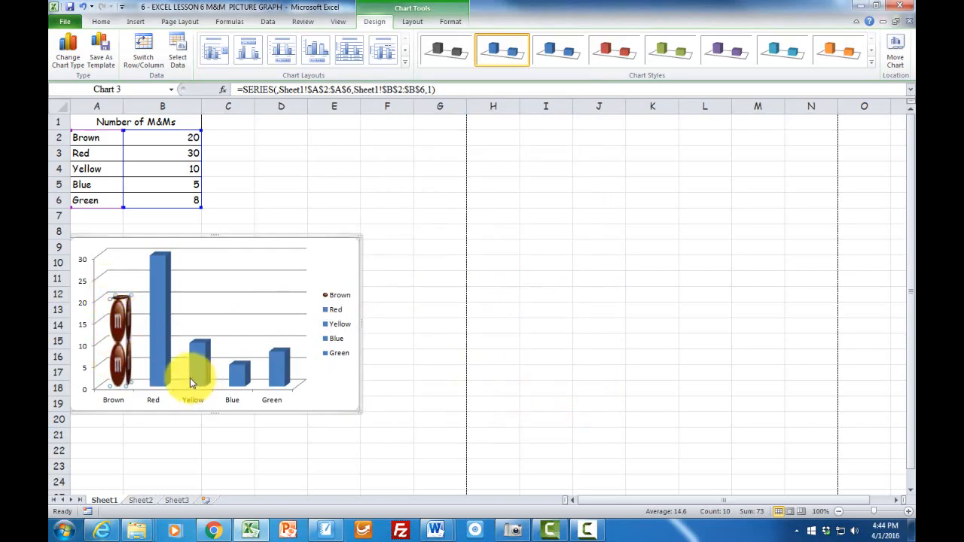
mouse_move(159, 361)
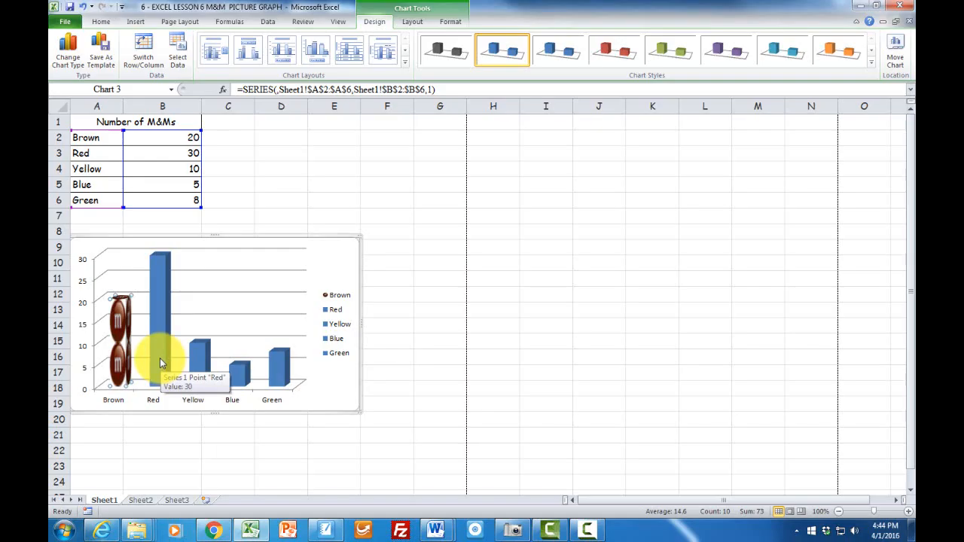
- Give the Red data point a picture fill using the RED M&M image
click(159, 358)
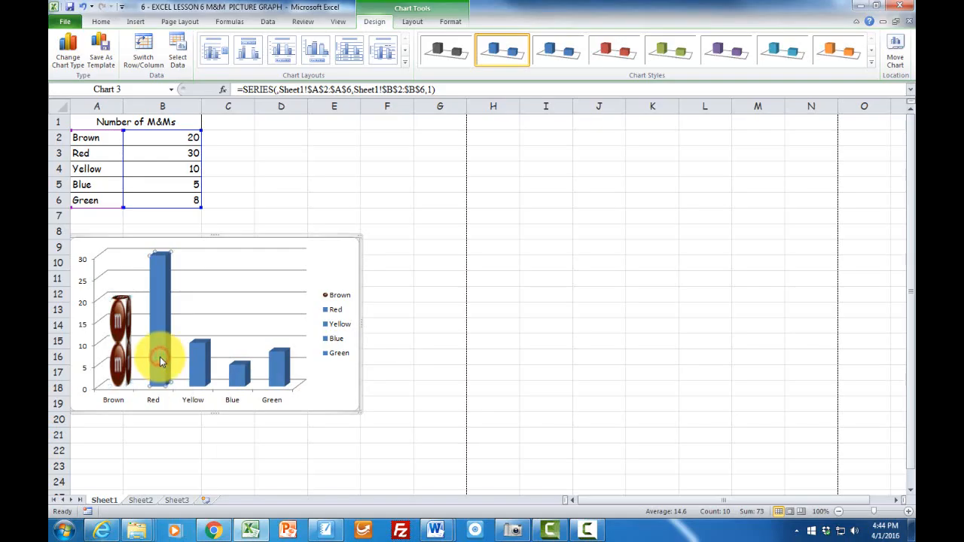
mouse_move(154, 324)
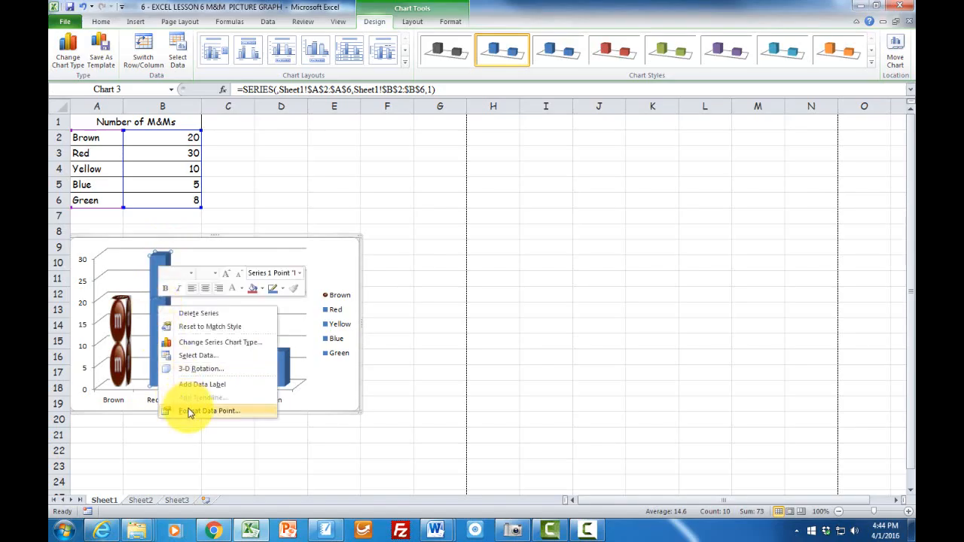
click(208, 409)
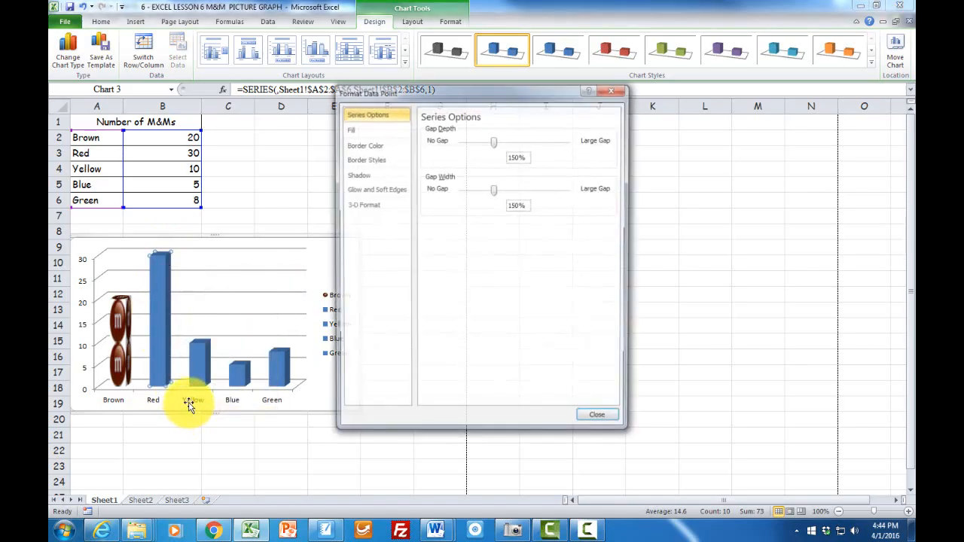
click(351, 129)
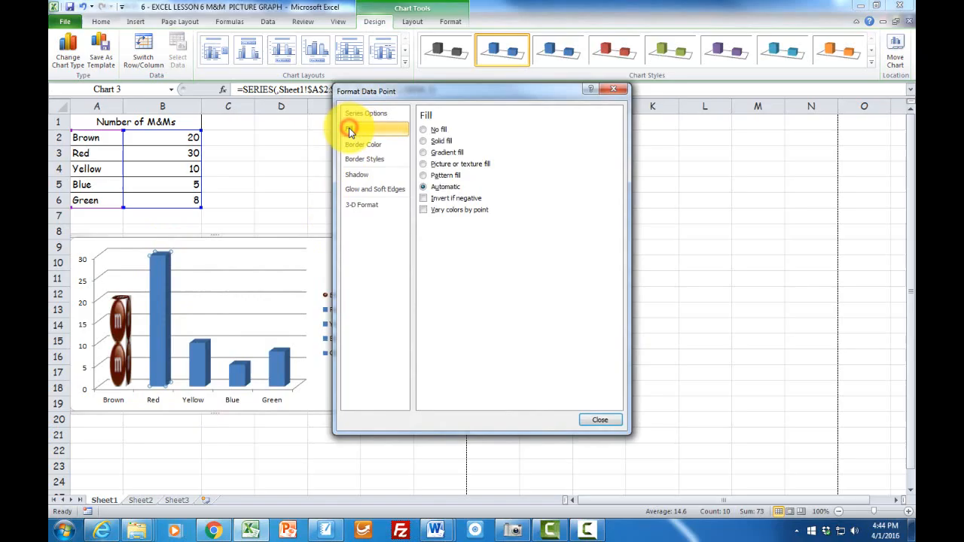
click(349, 128)
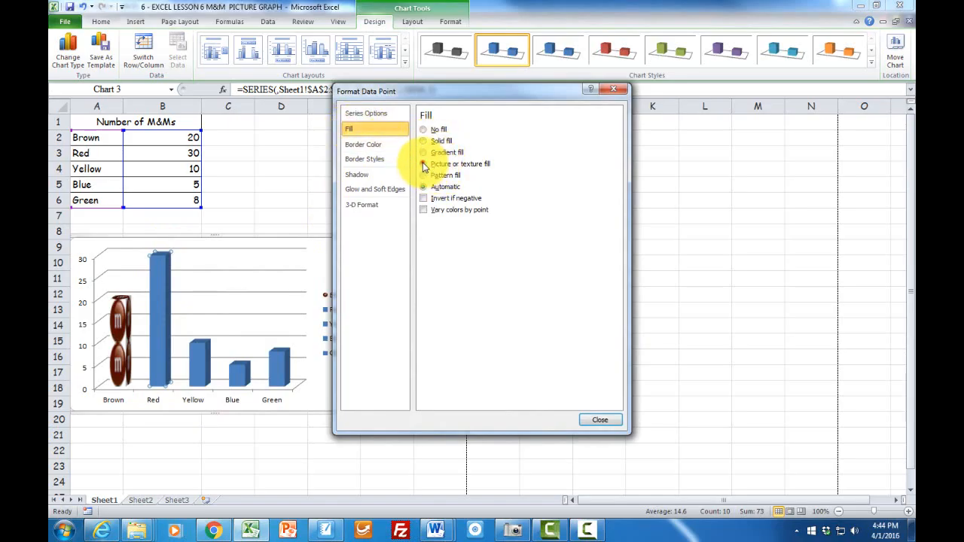
click(423, 165)
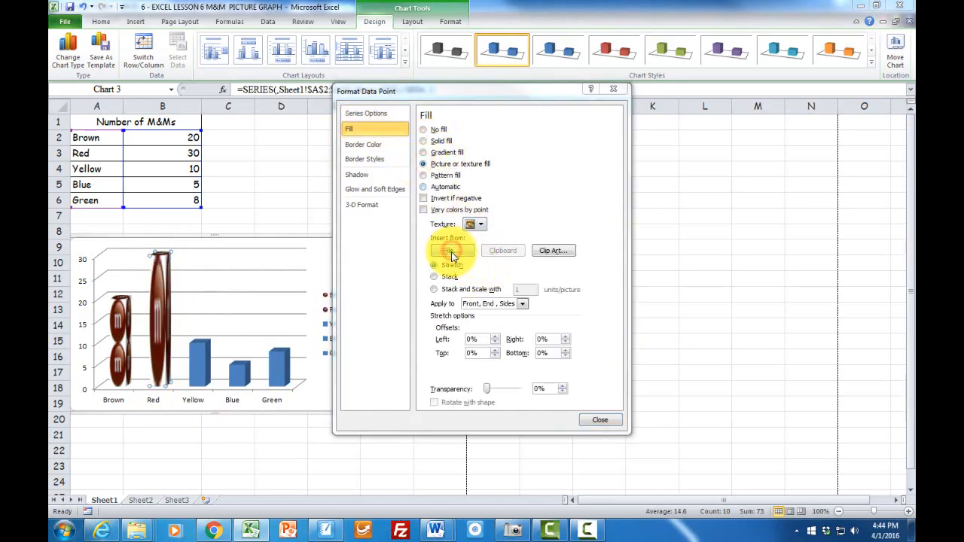
click(451, 250)
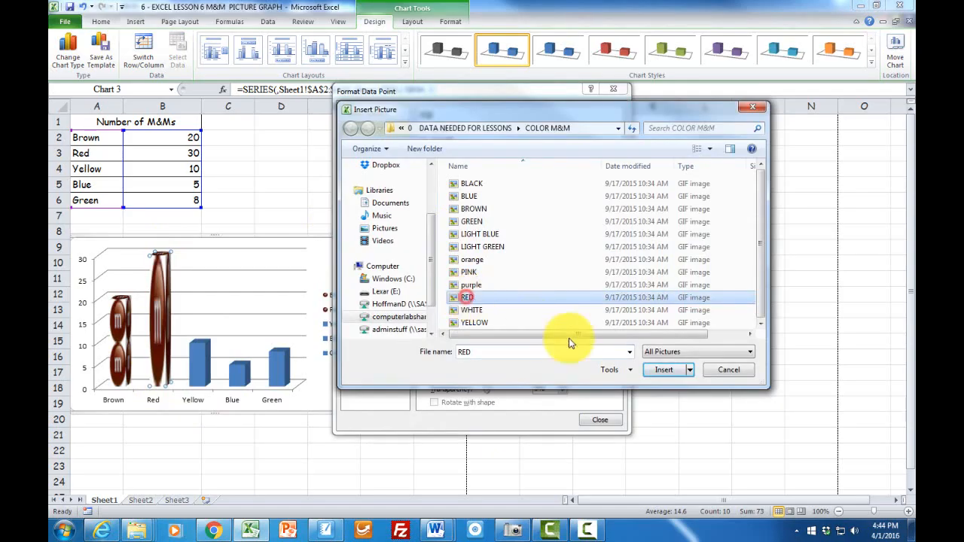
click(663, 370)
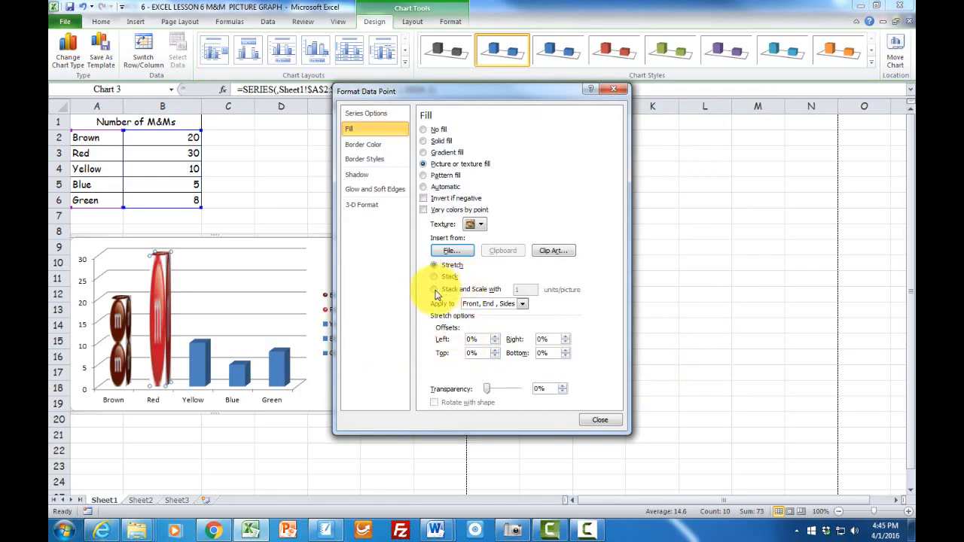
- Set the Red fill to Stack and scale at 10 units per picture
click(433, 291)
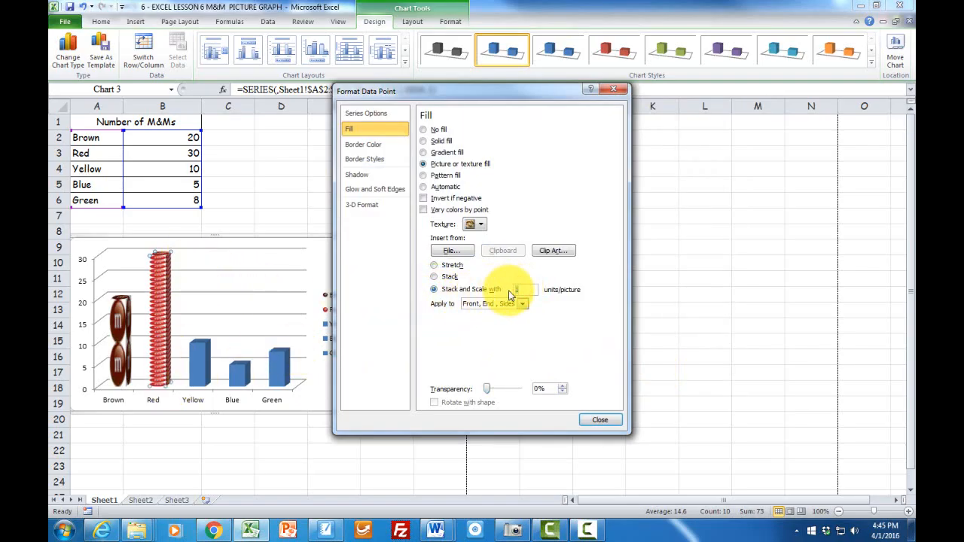
text(10)
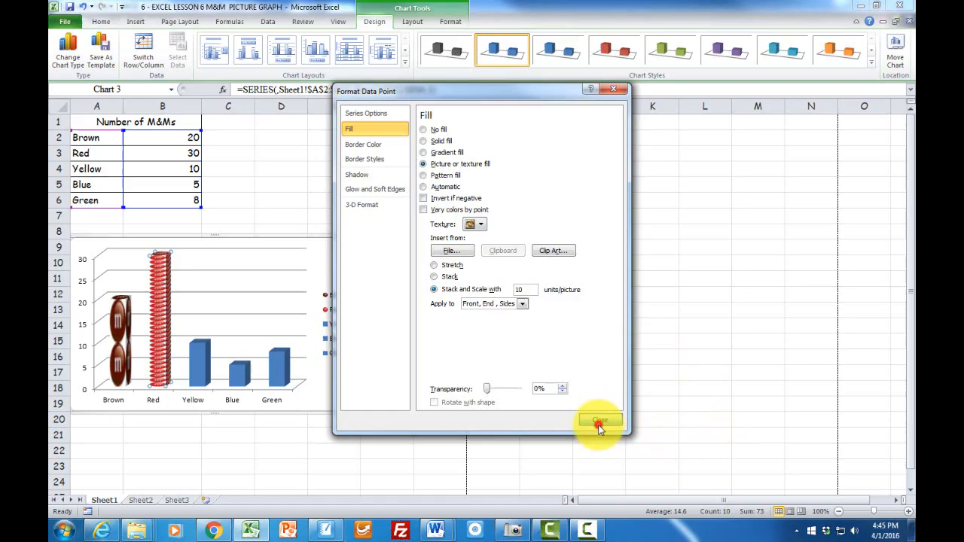
- Close the Format Data Point dialog for the Red column
click(599, 420)
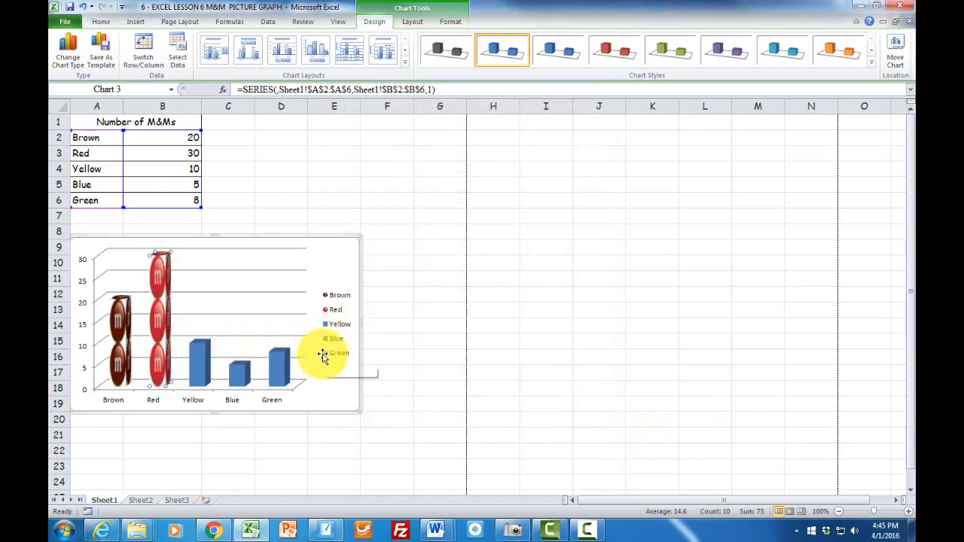
mouse_move(324, 354)
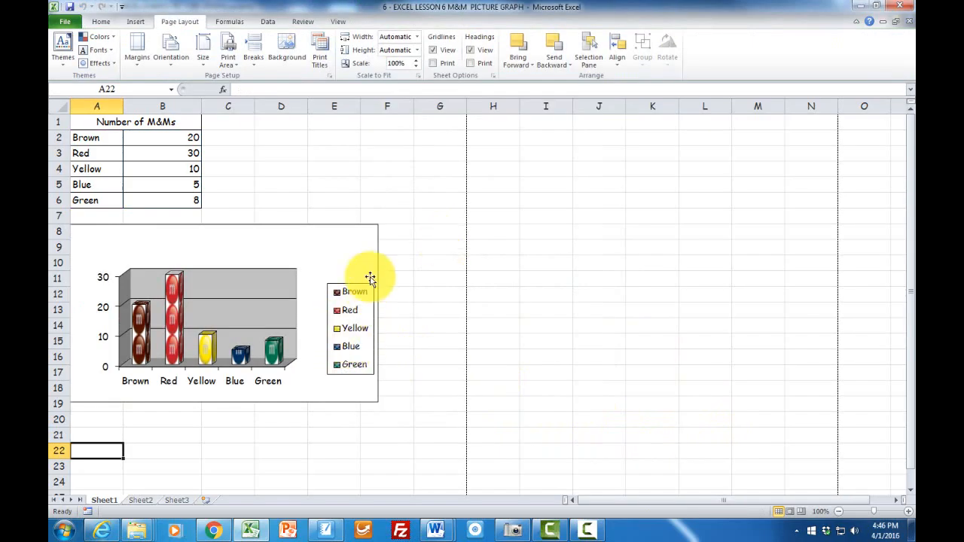
mouse_move(208, 349)
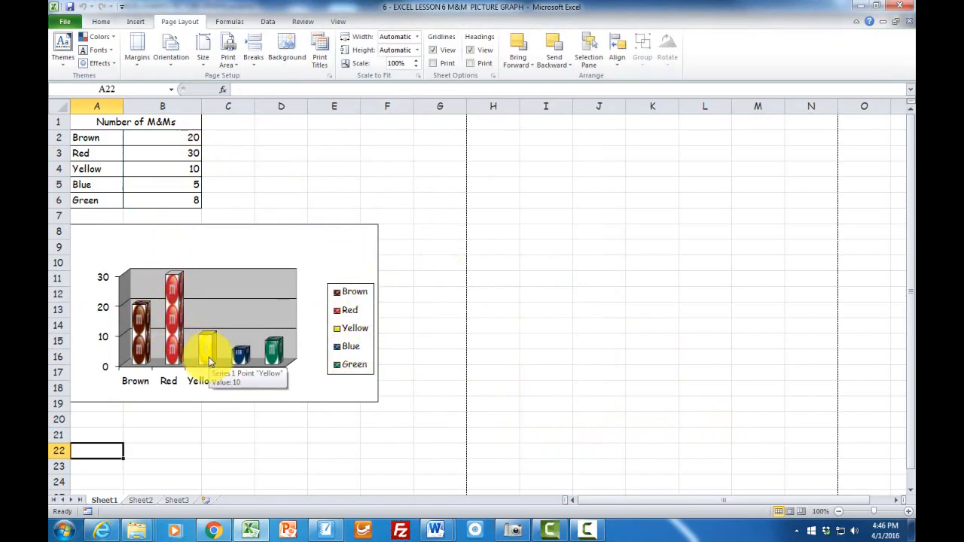
mouse_move(201, 332)
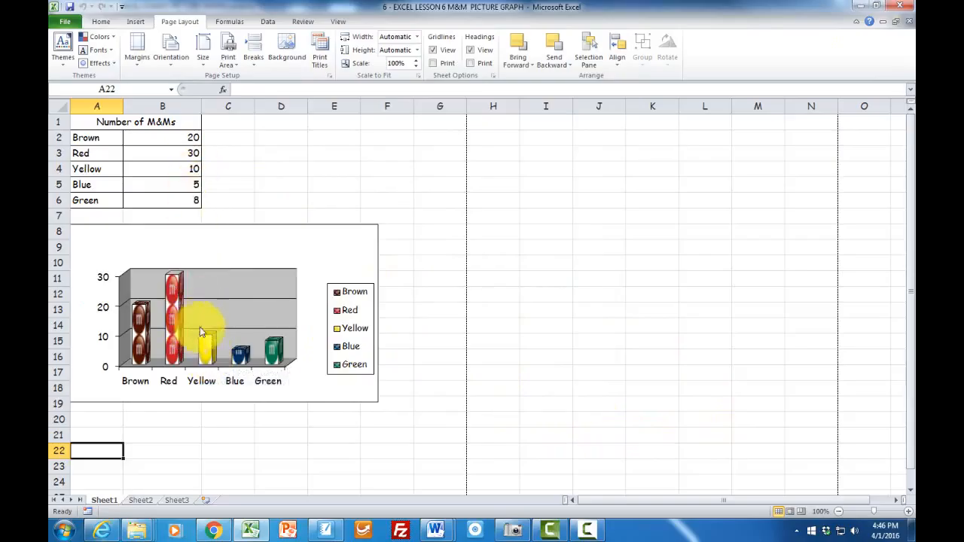
mouse_move(241, 354)
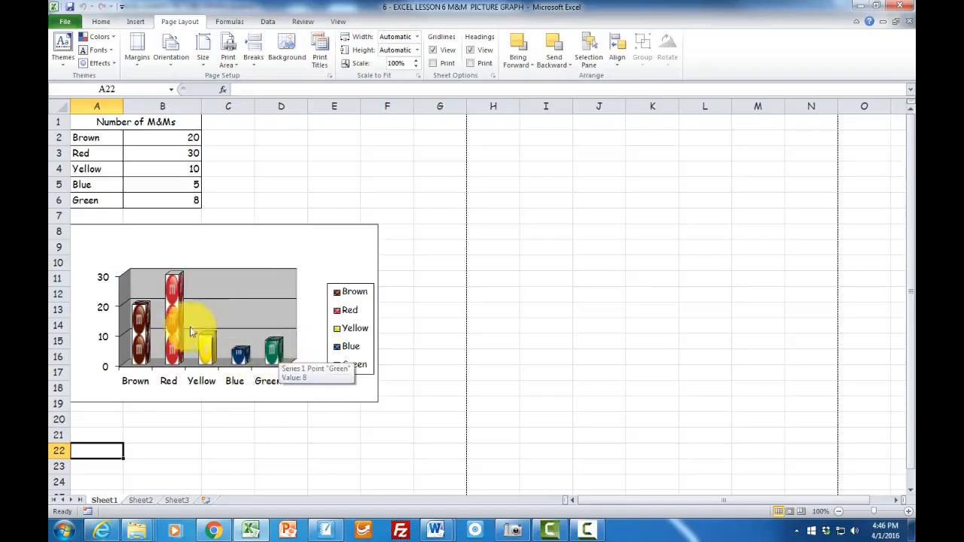
mouse_move(263, 359)
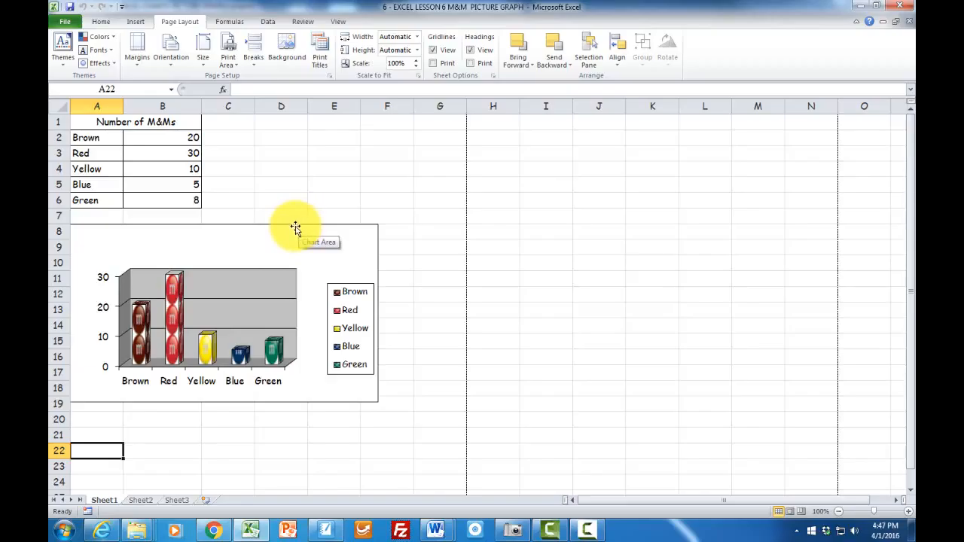
click(292, 223)
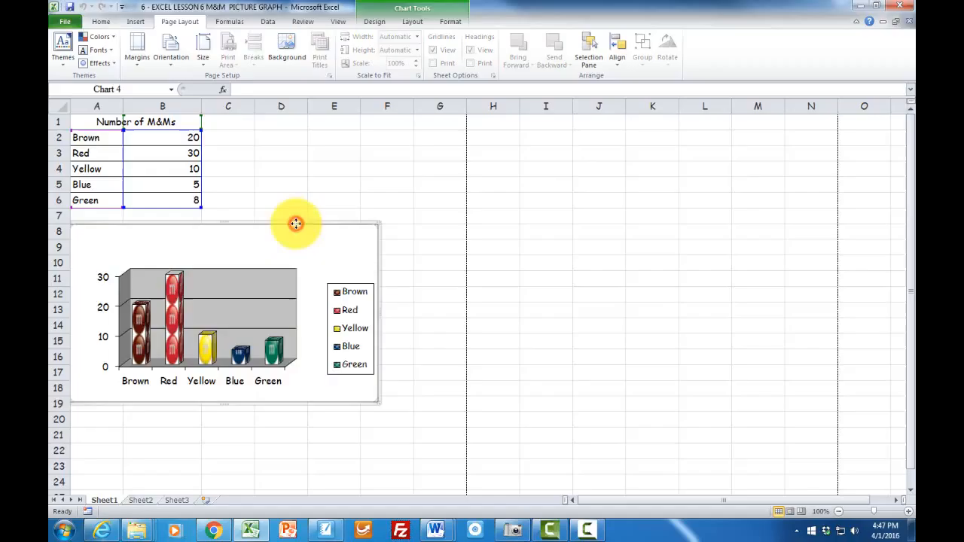
mouse_move(214, 204)
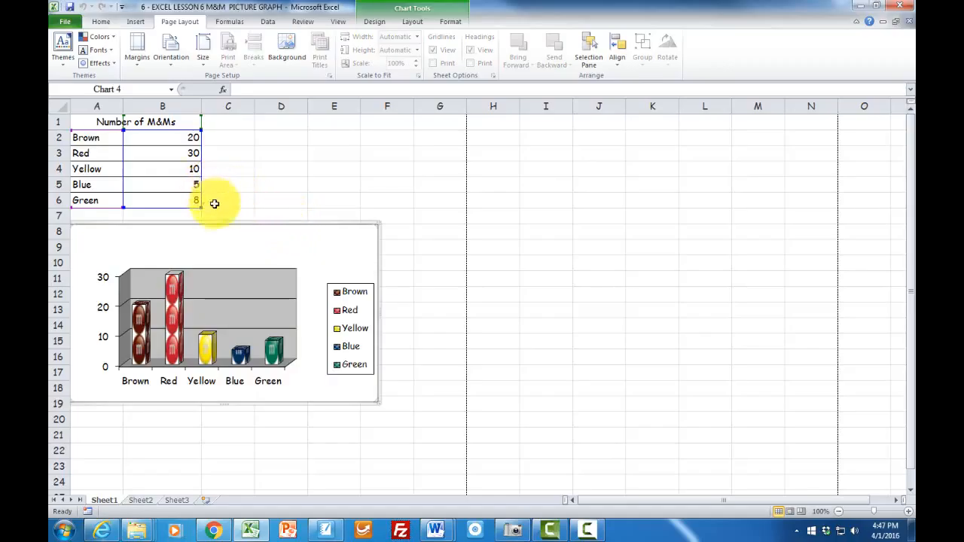
click(387, 262)
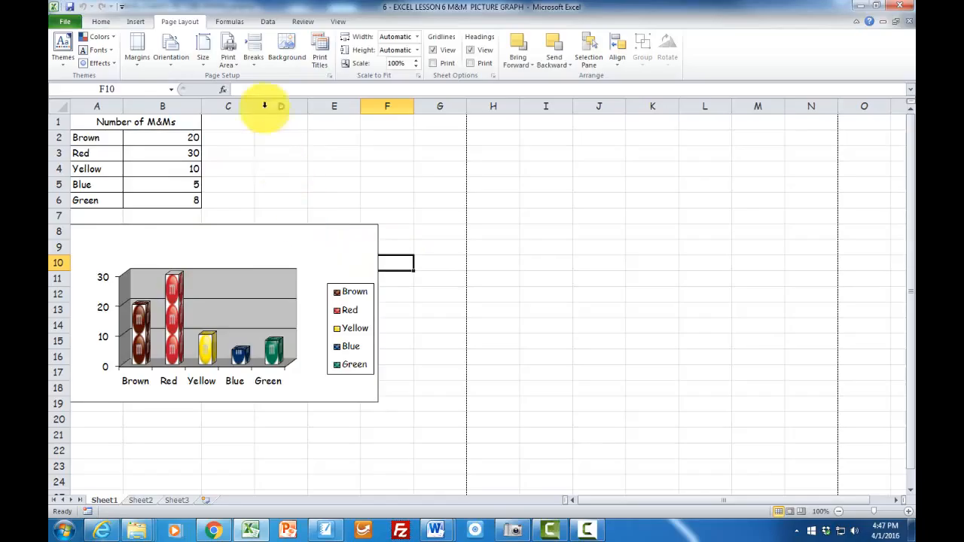
mouse_move(274, 135)
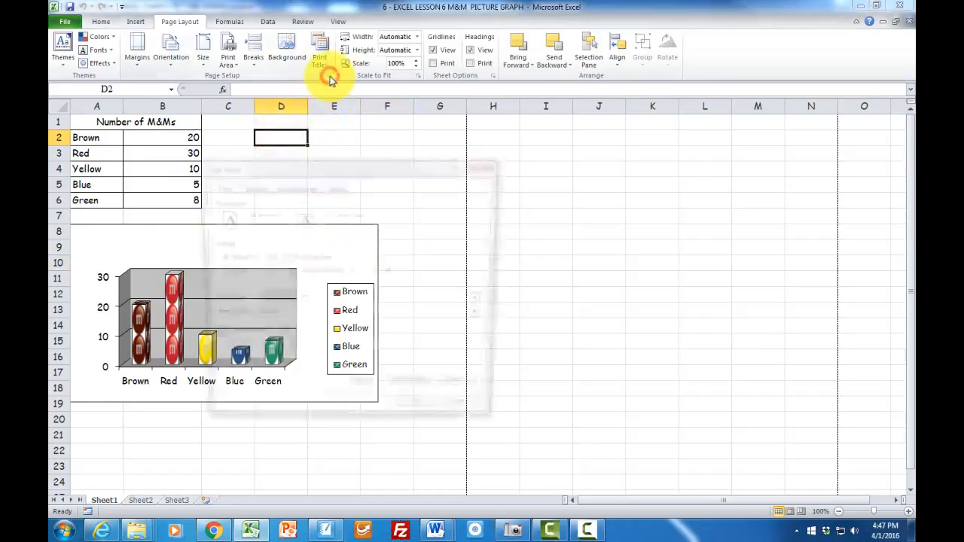
click(328, 75)
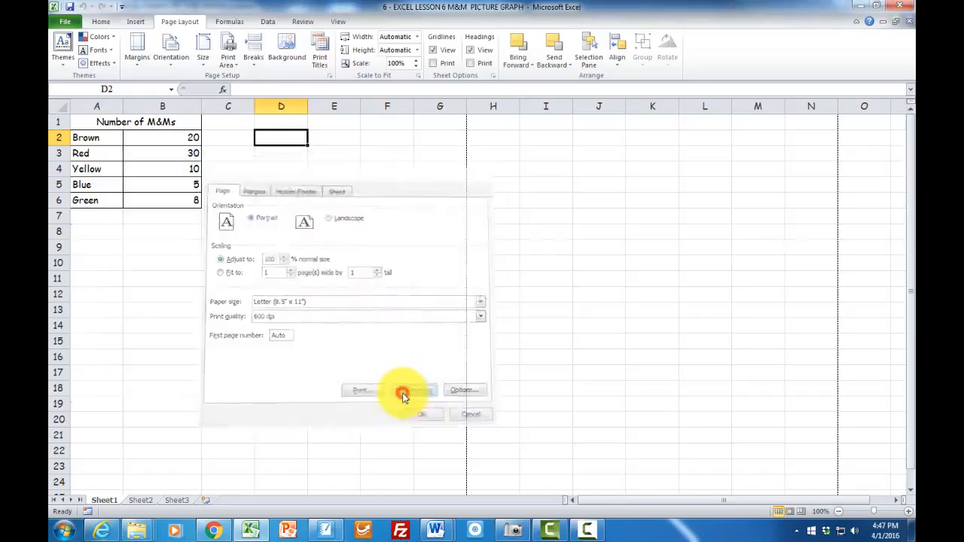
click(404, 390)
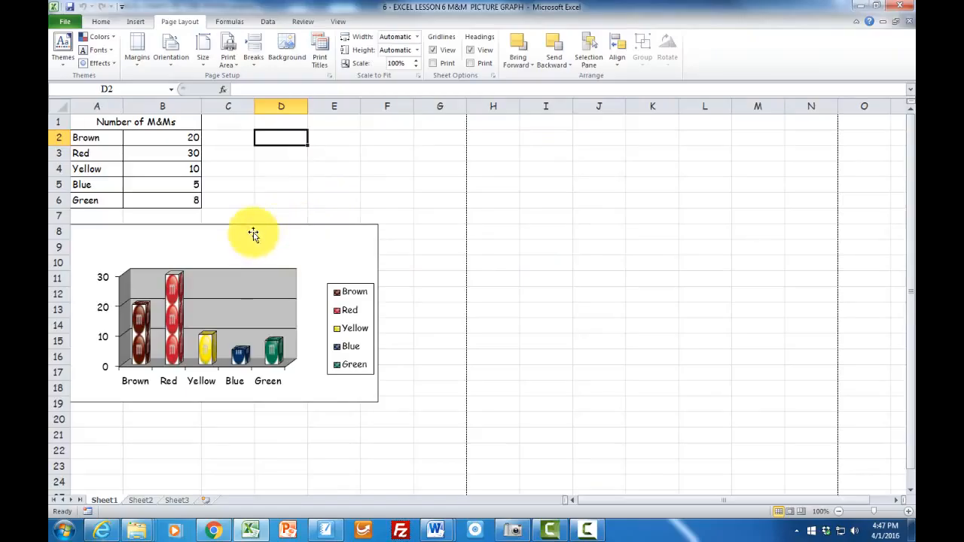
mouse_move(237, 227)
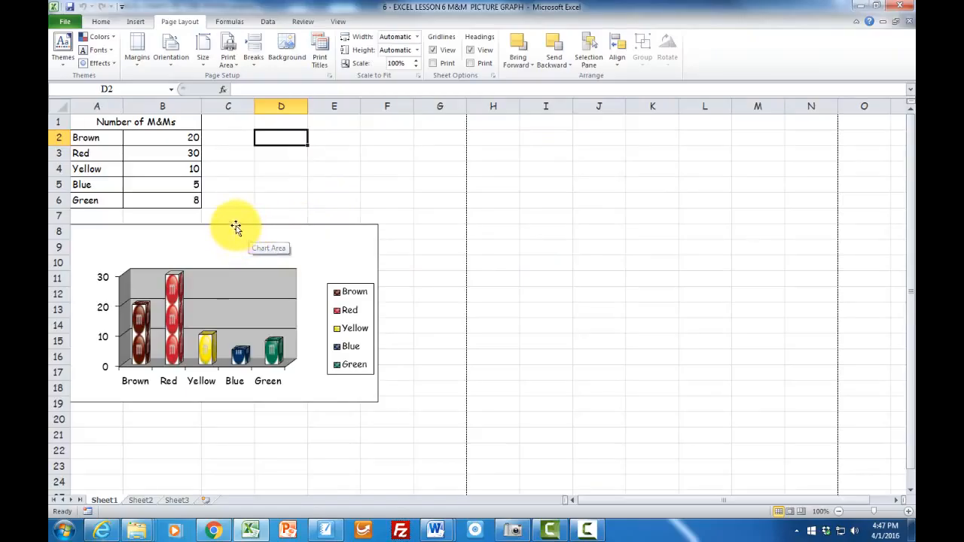
mouse_move(217, 226)
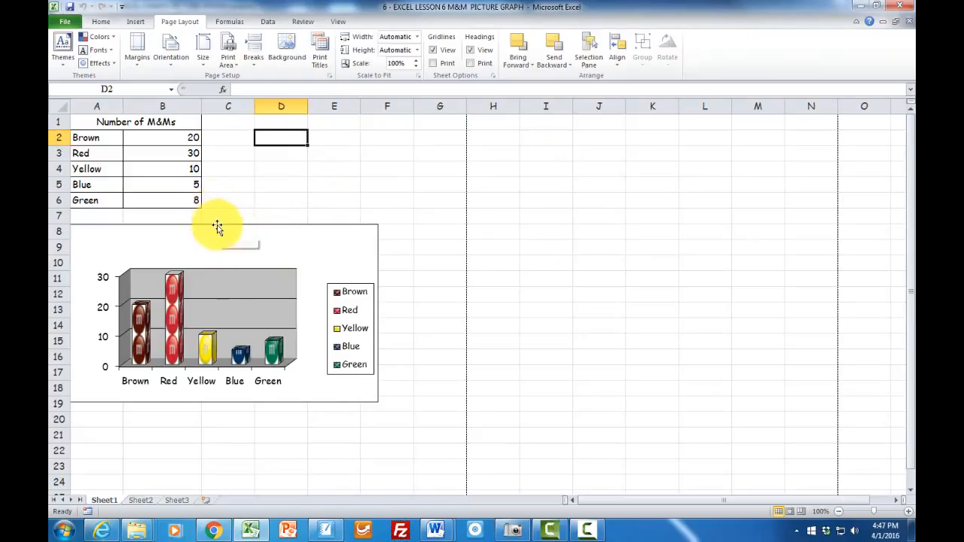
click(217, 225)
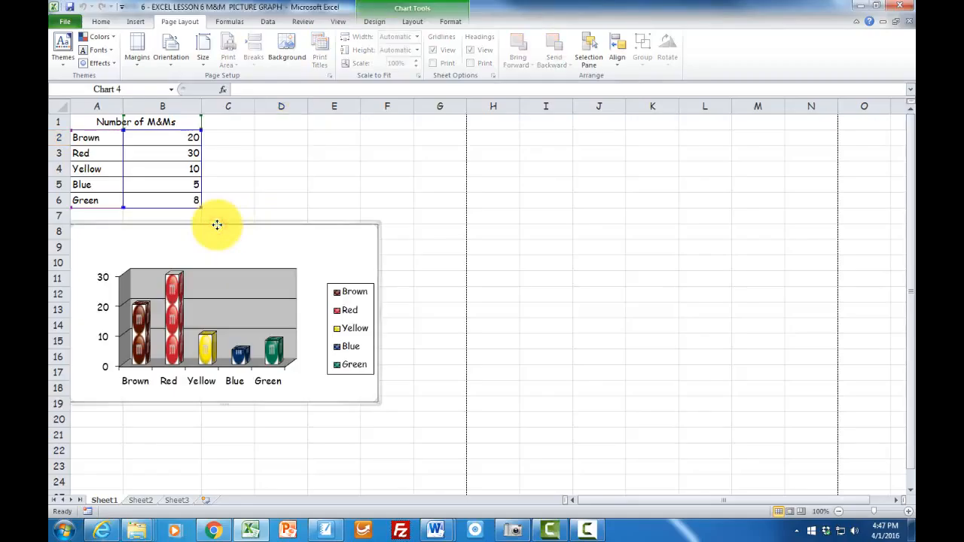
mouse_move(301, 81)
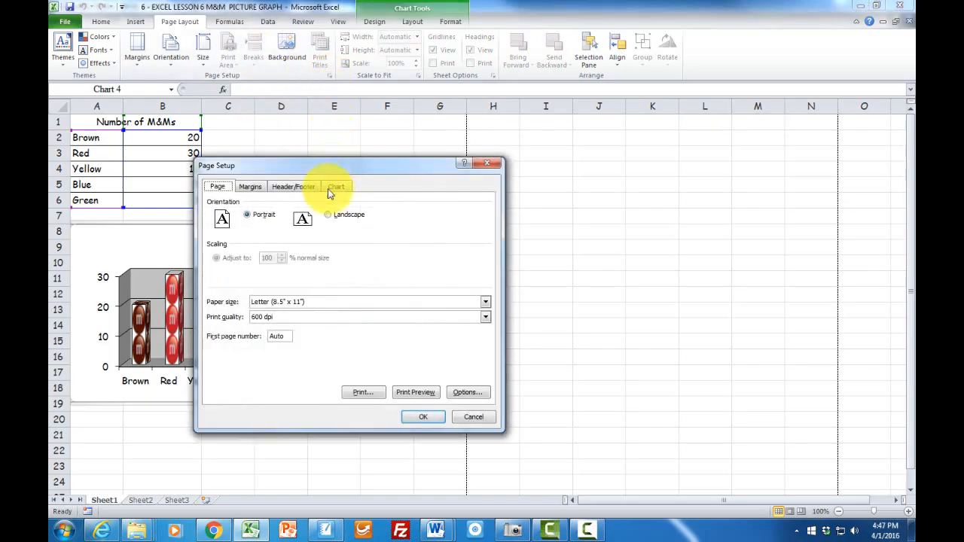
click(416, 392)
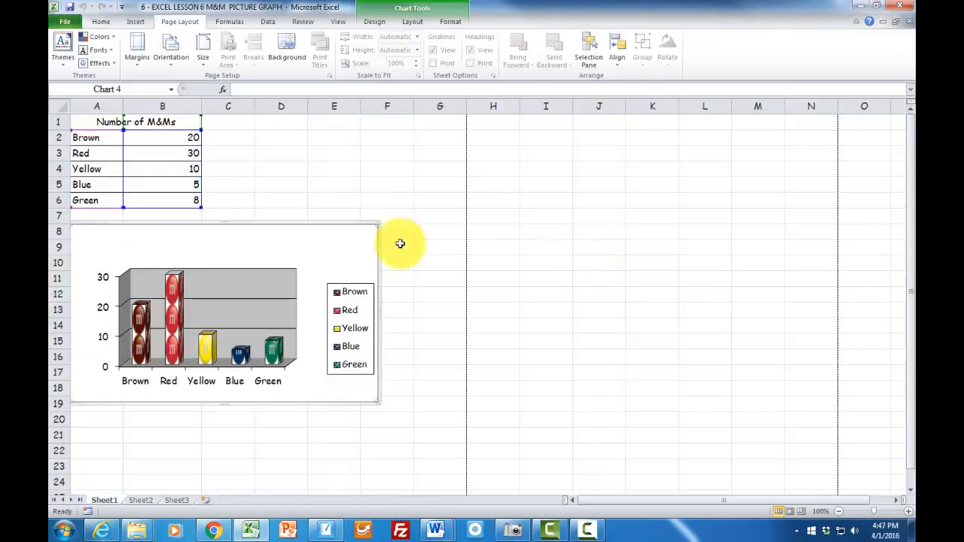
click(280, 199)
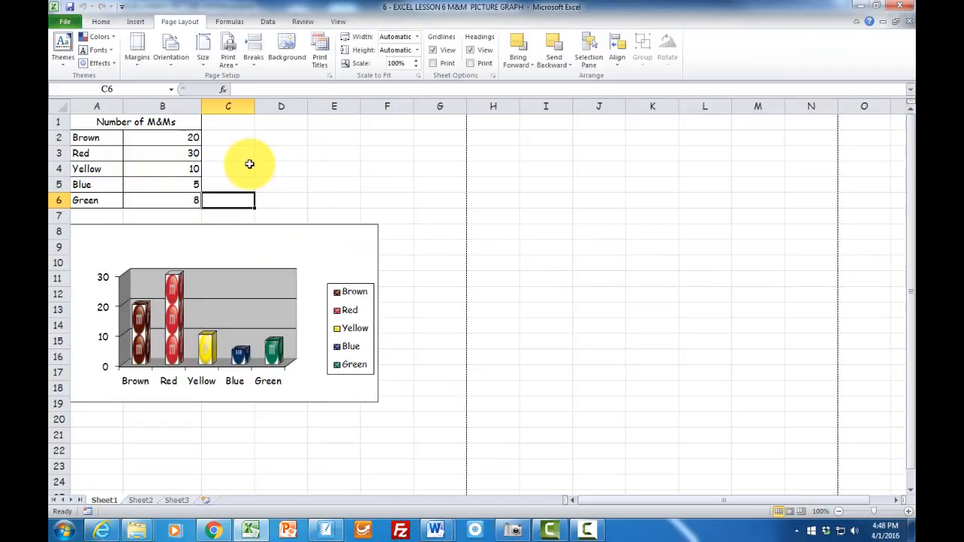
mouse_move(259, 183)
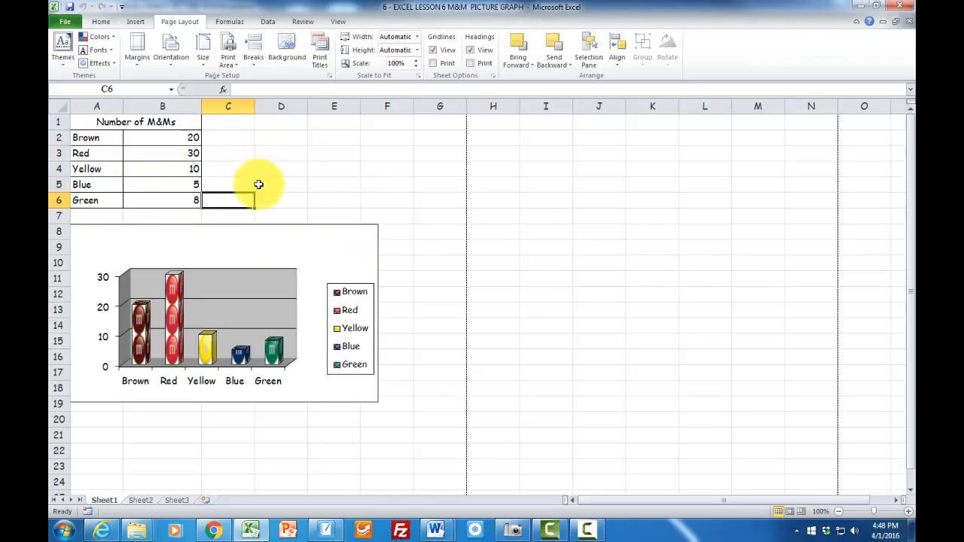